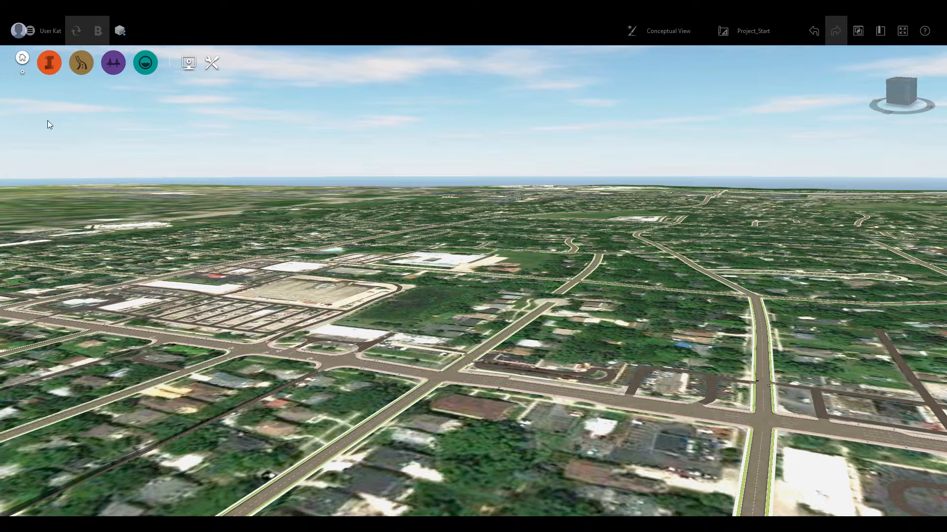
# Show the Data Sources panel listing imagery, railways, roads, terrain and water areas
pyautogui.click(49, 63)
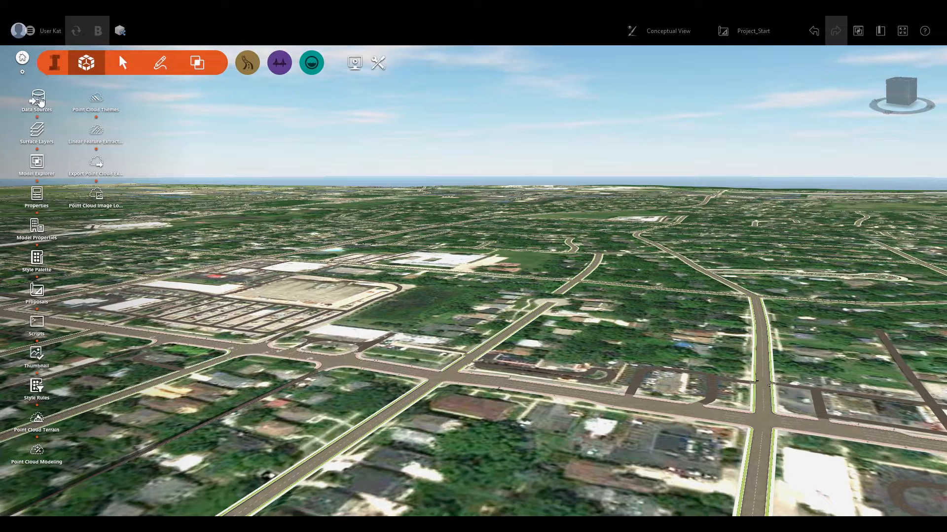
pyautogui.click(37, 99)
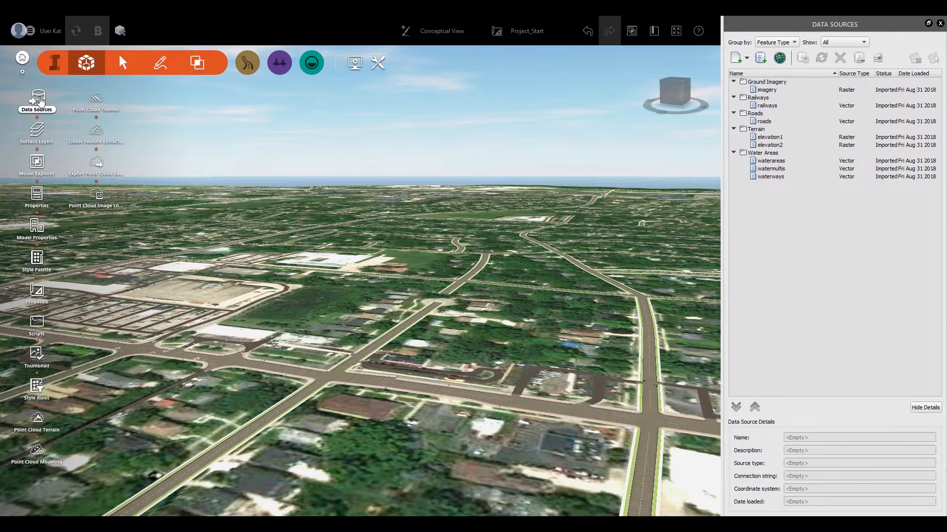
pyautogui.moveTo(635, 245)
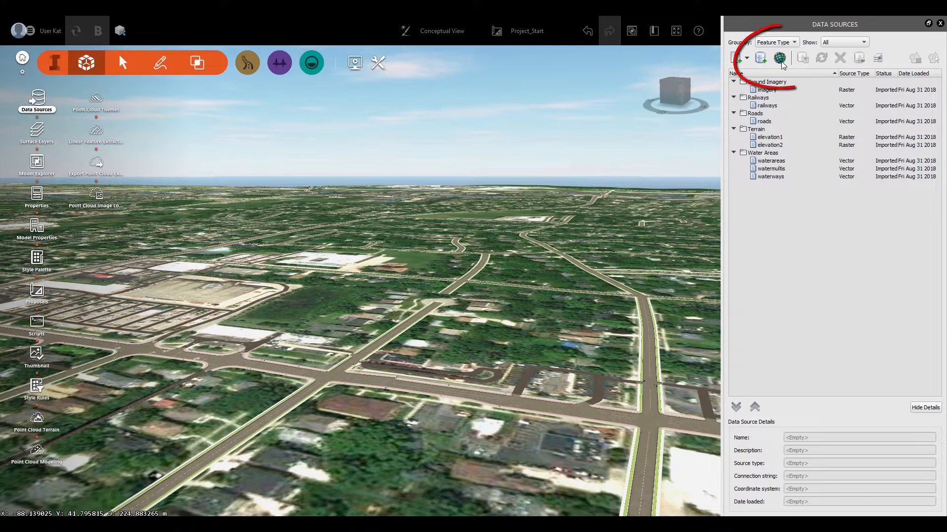
# Sign in to ArcGIS Online via the connector and draw a rectangular area of interest
pyautogui.click(781, 58)
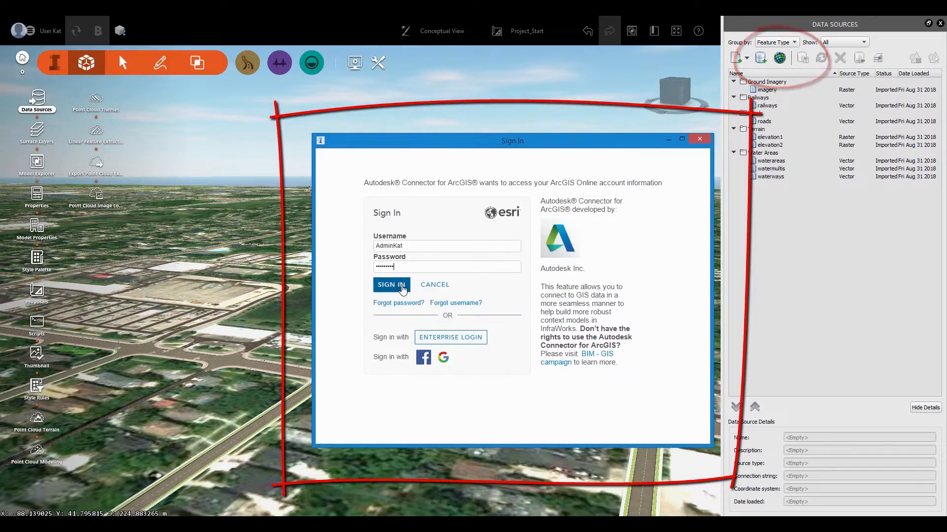
pyautogui.click(391, 284)
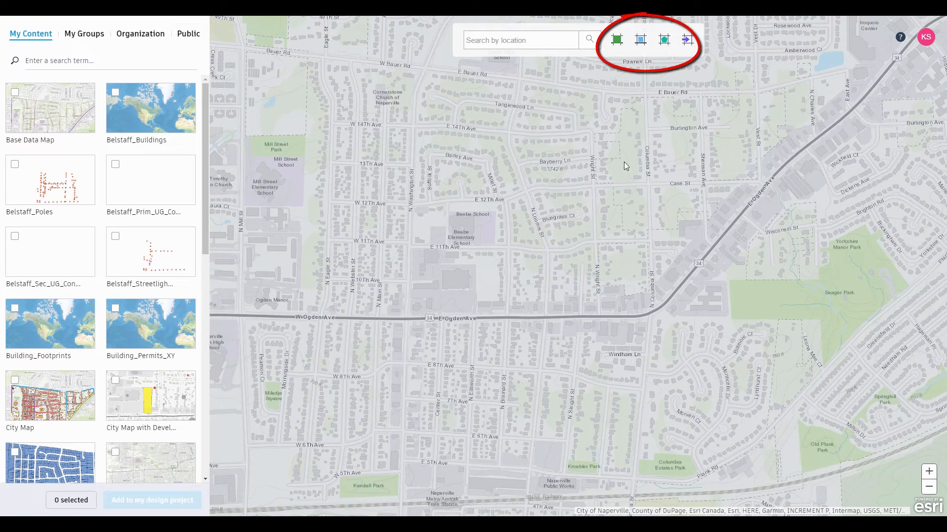
pyautogui.moveTo(639, 39)
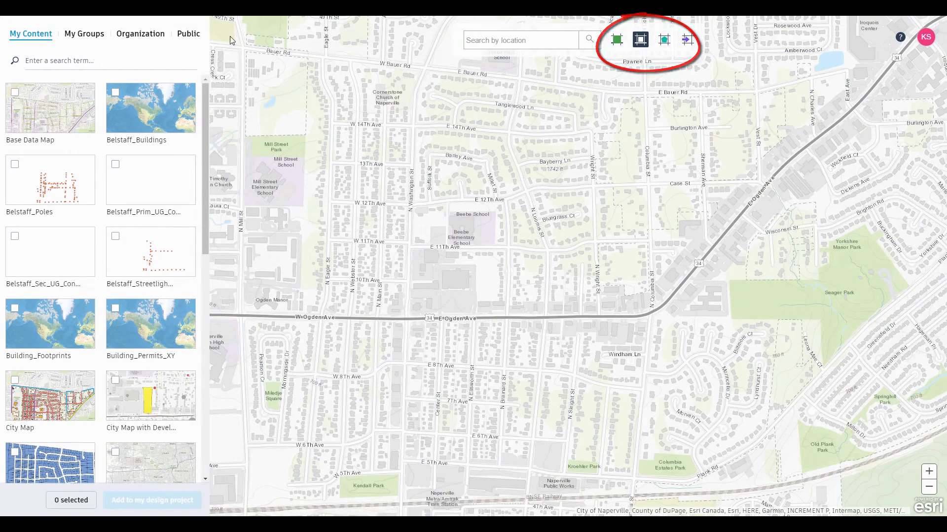
pyautogui.click(640, 40)
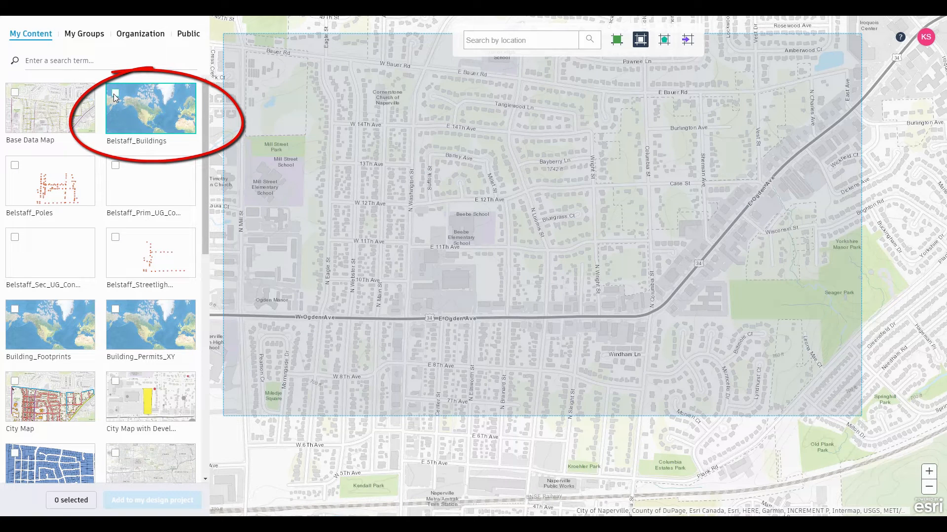
# Select the Belstaff_Buildings layer and set its feature type to Buildings
pyautogui.click(115, 95)
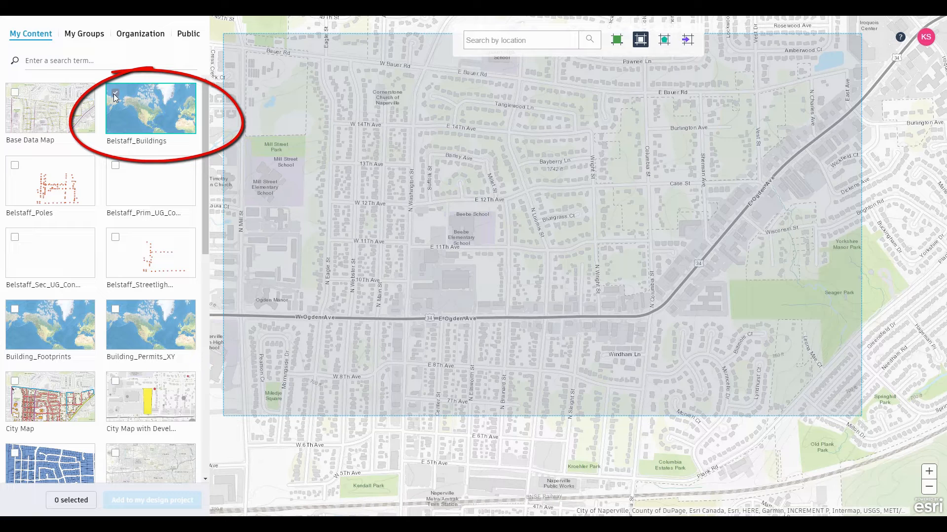
pyautogui.click(115, 96)
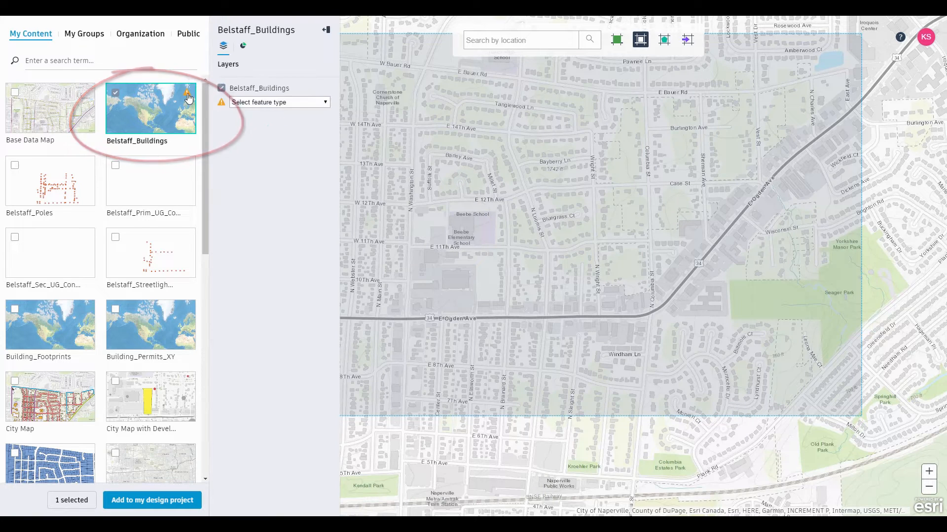
pyautogui.click(279, 103)
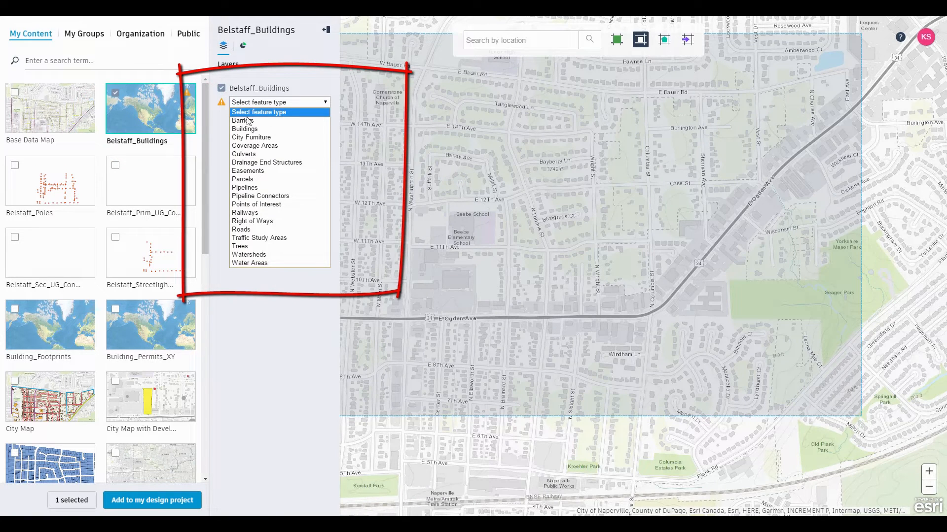
pyautogui.click(244, 129)
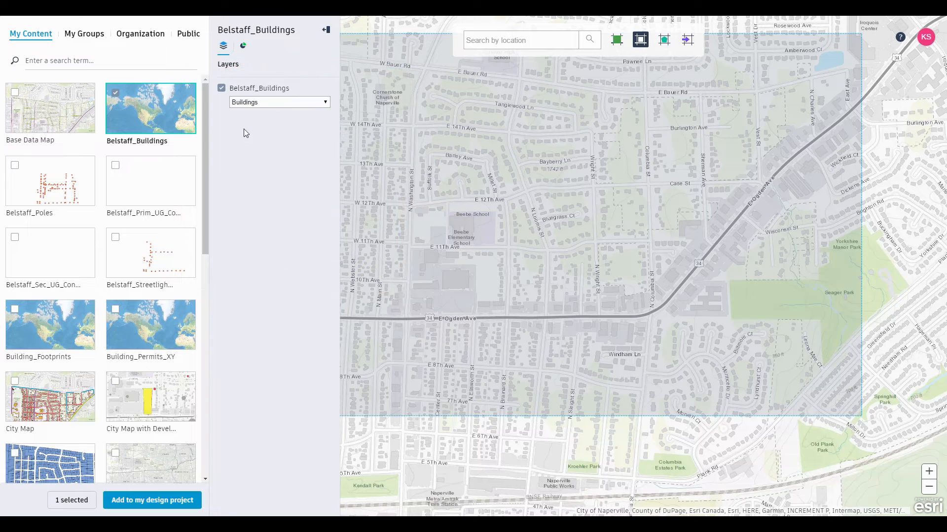
pyautogui.scroll(-3)
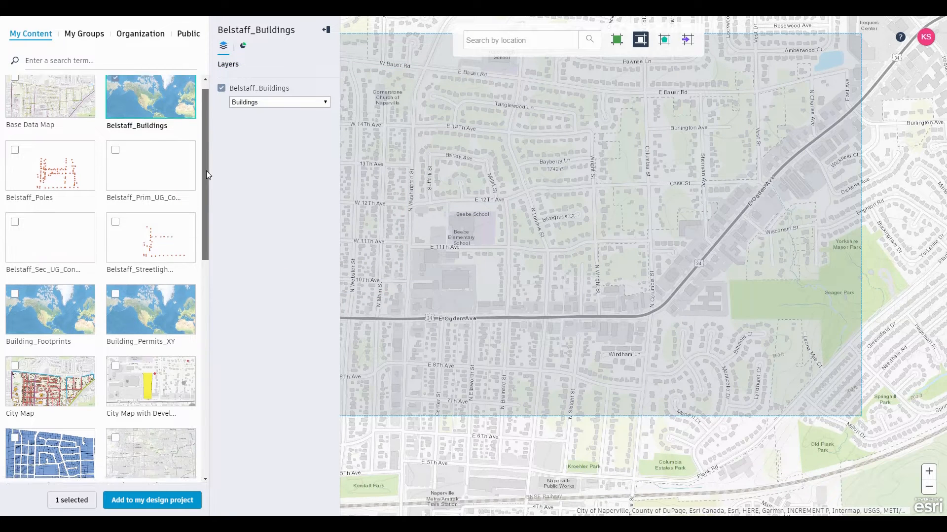
pyautogui.scroll(-3)
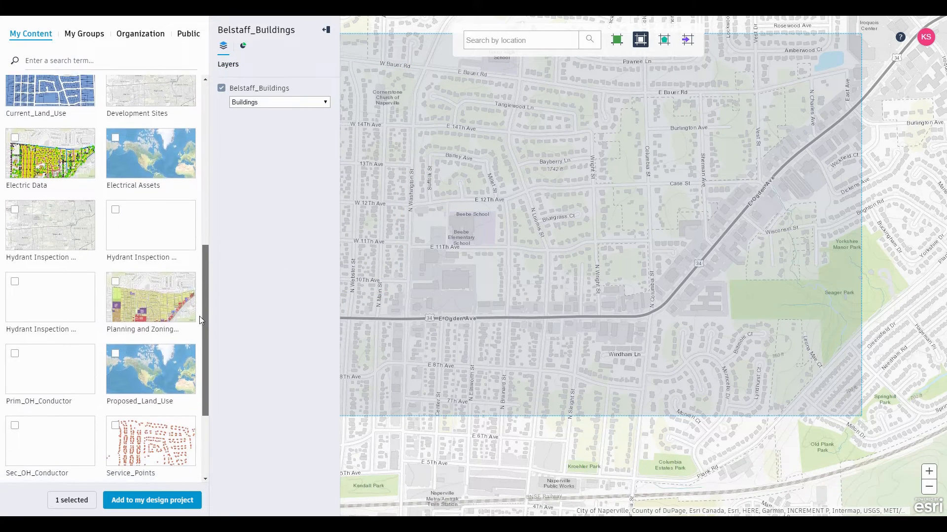
# Include the Planning and Zoning Map, classifying CurrentLanduse as Coverage Areas
pyautogui.click(116, 282)
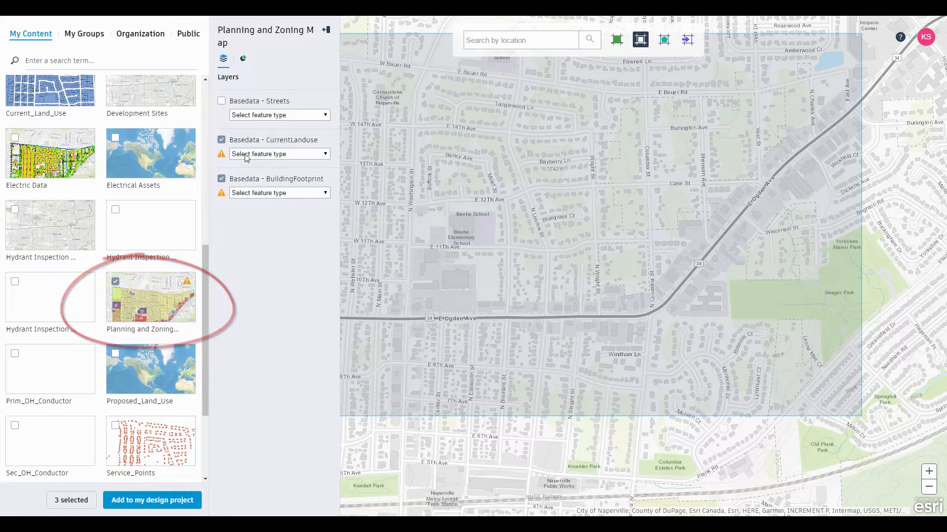
pyautogui.click(279, 153)
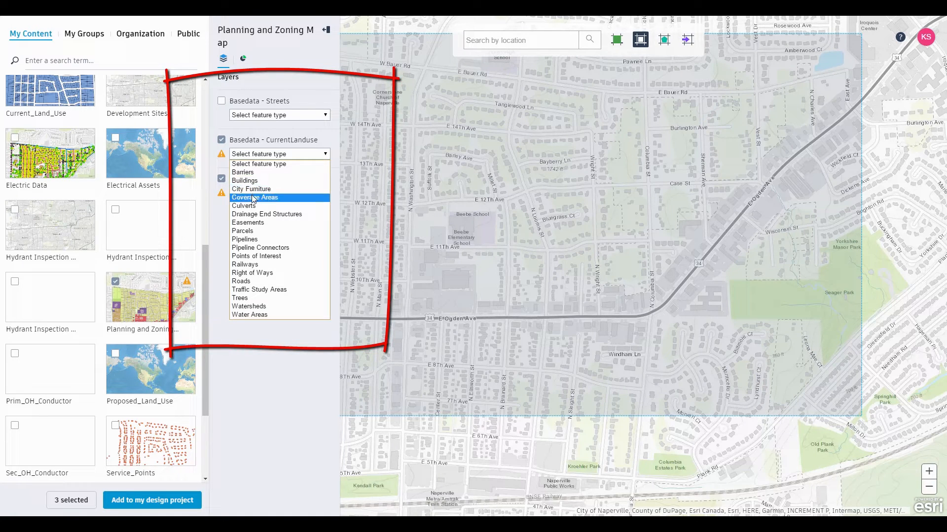
pyautogui.click(255, 197)
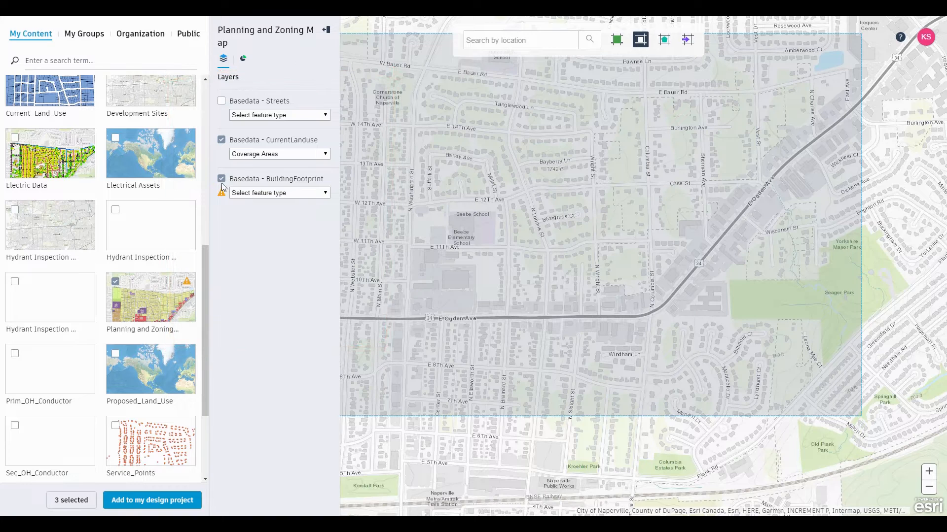
pyautogui.click(221, 179)
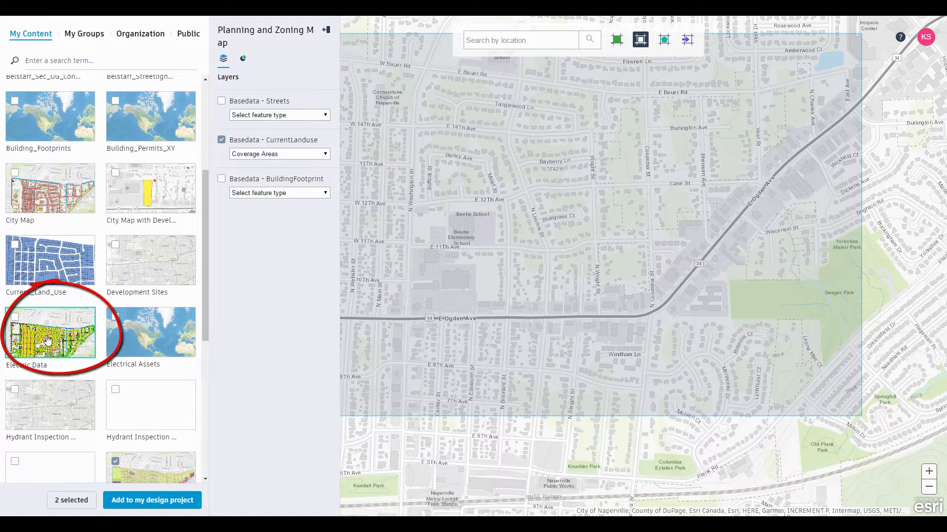
# Add Electric Data streetlights as City Furniture and import all three layers
pyautogui.click(14, 318)
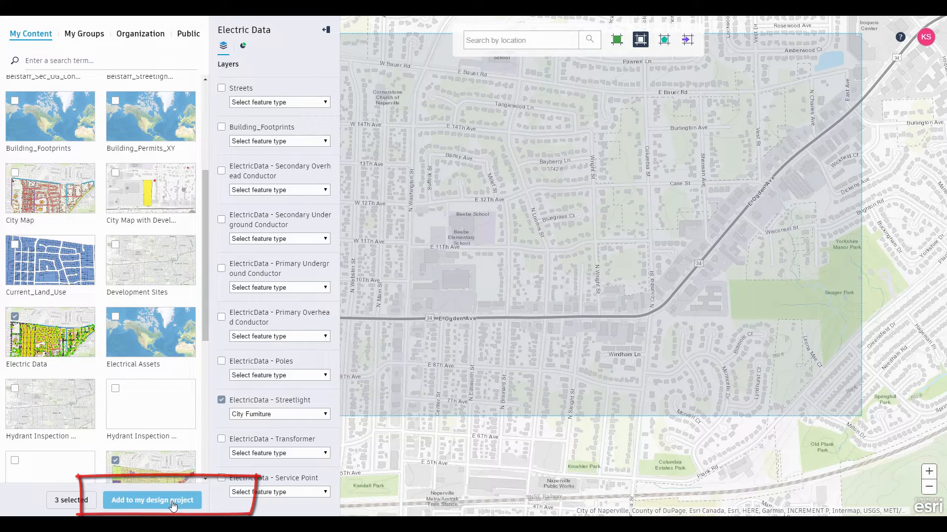
pyautogui.click(151, 499)
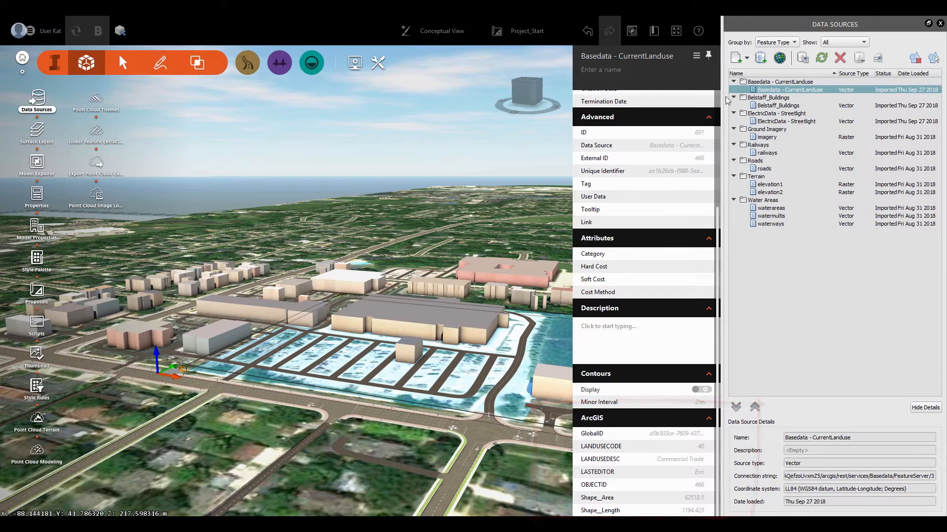
# Configure CurrentLanduse with Name from LANDUSECODE and Description from LANDUSEDESC
pyautogui.click(790, 89)
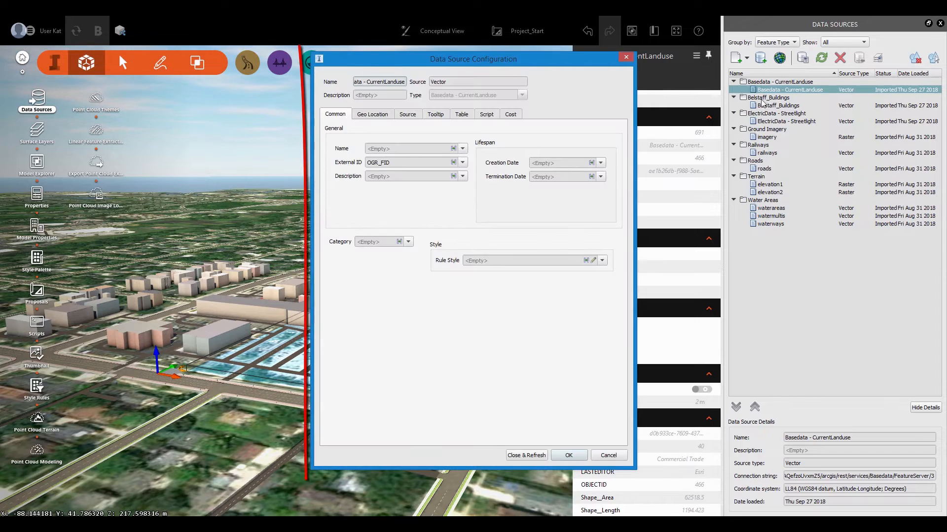
pyautogui.click(463, 148)
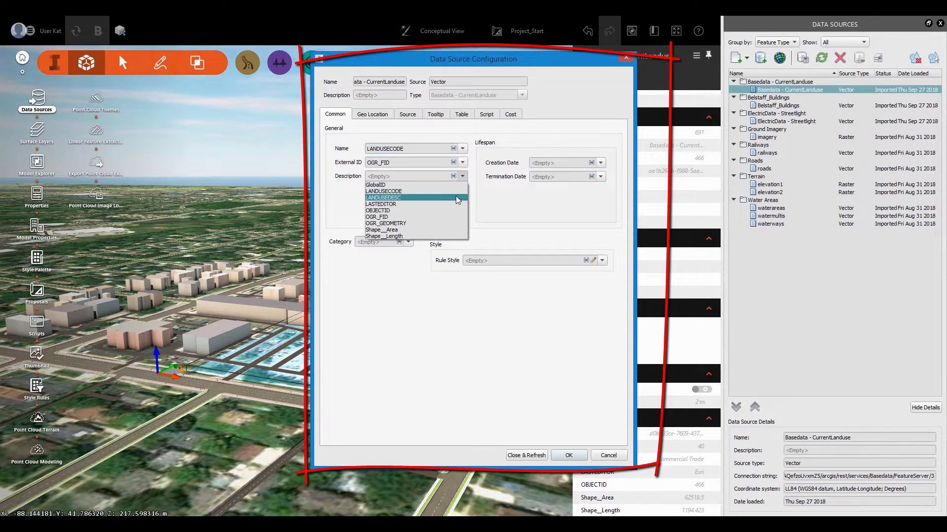
pyautogui.click(383, 197)
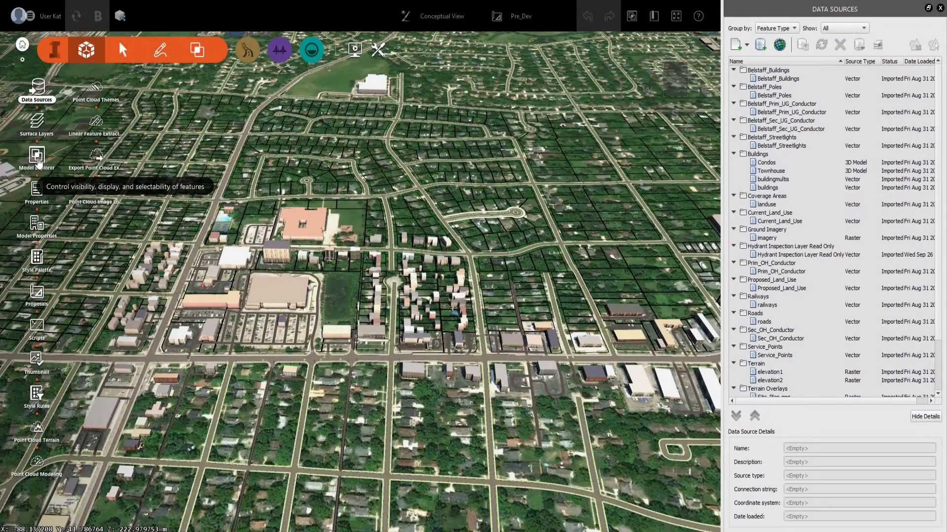
# Show the Proposed and Current Land Use feature themes with their colour ranges
pyautogui.click(36, 154)
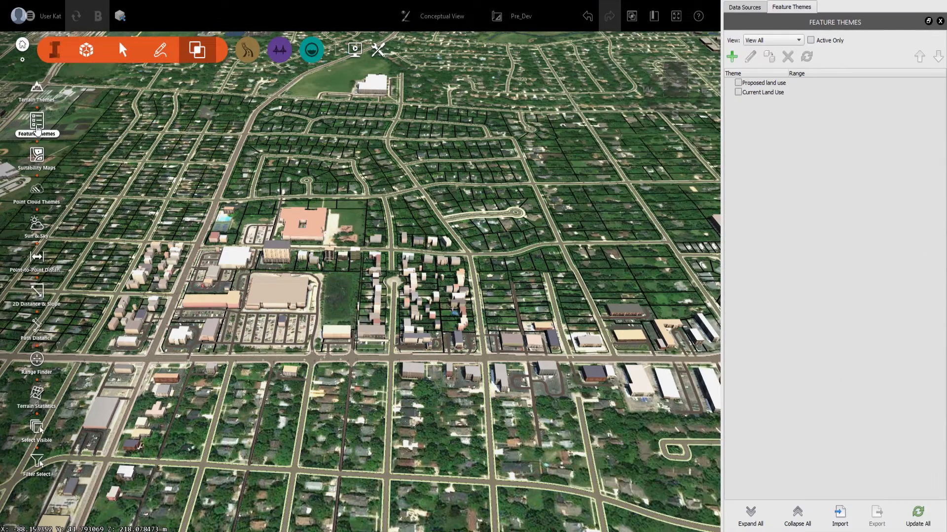
pyautogui.click(737, 82)
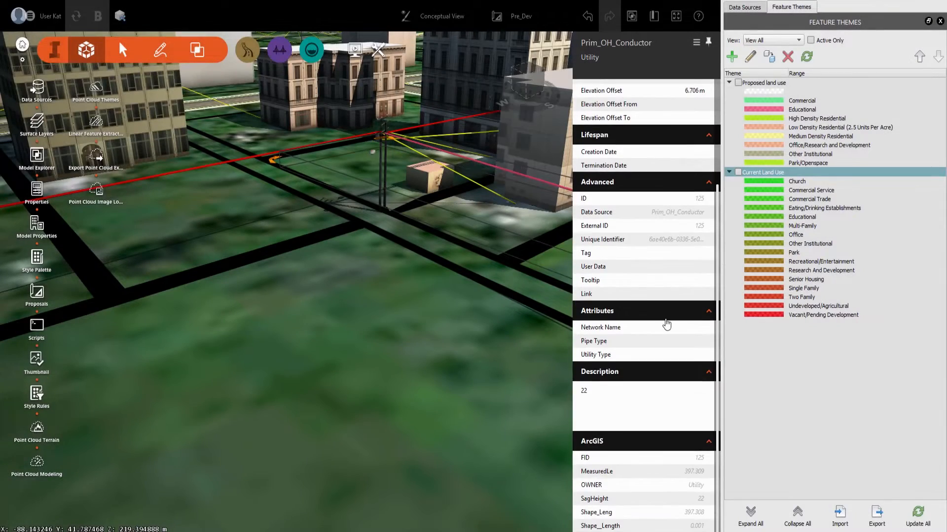
pyautogui.moveTo(659, 467)
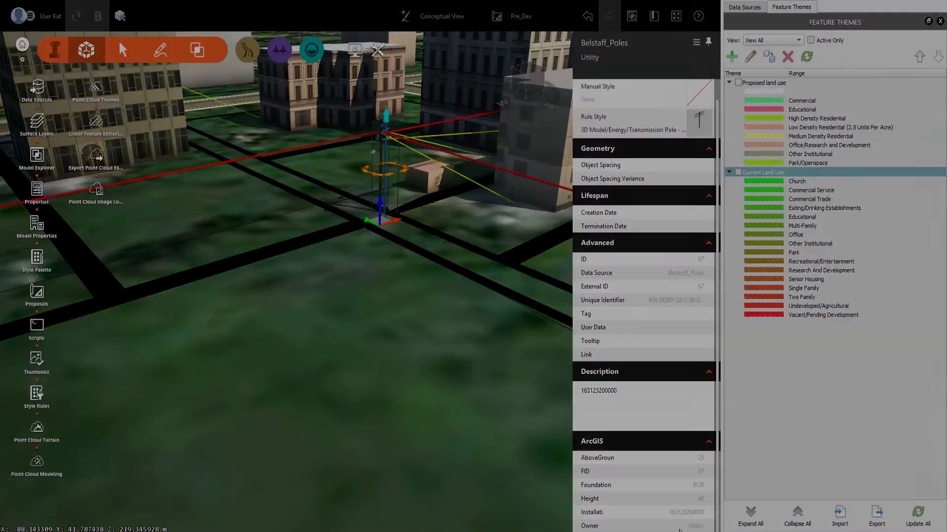
# Sign in to ArcGIS Online again and select the Water Asset Audit map
pyautogui.click(745, 6)
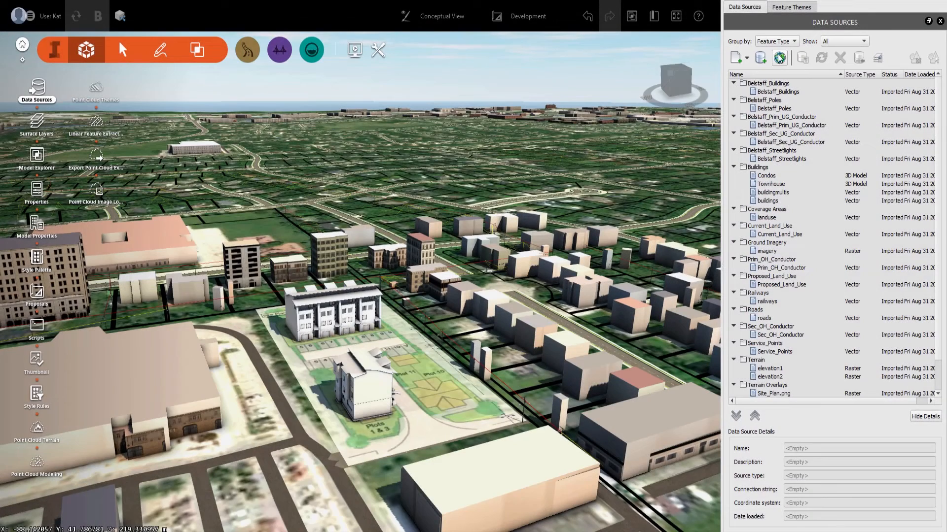
pyautogui.click(779, 58)
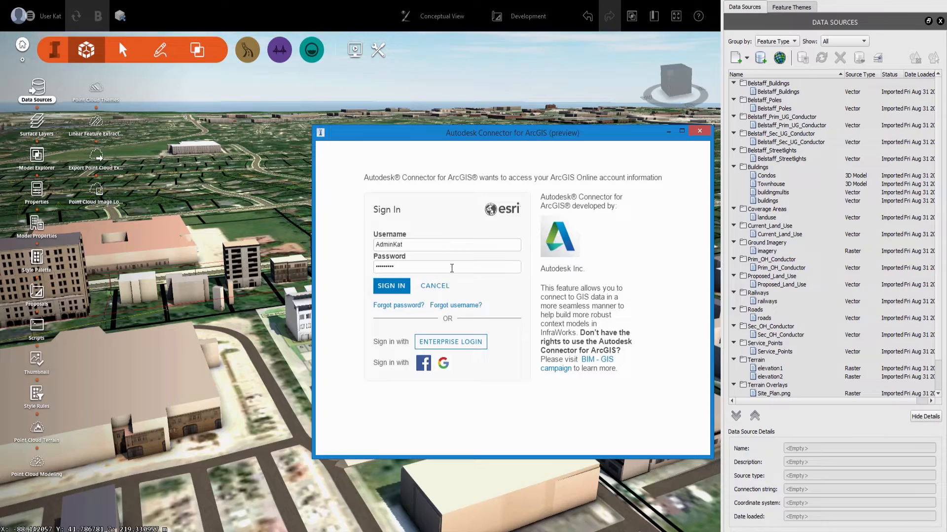
pyautogui.click(391, 286)
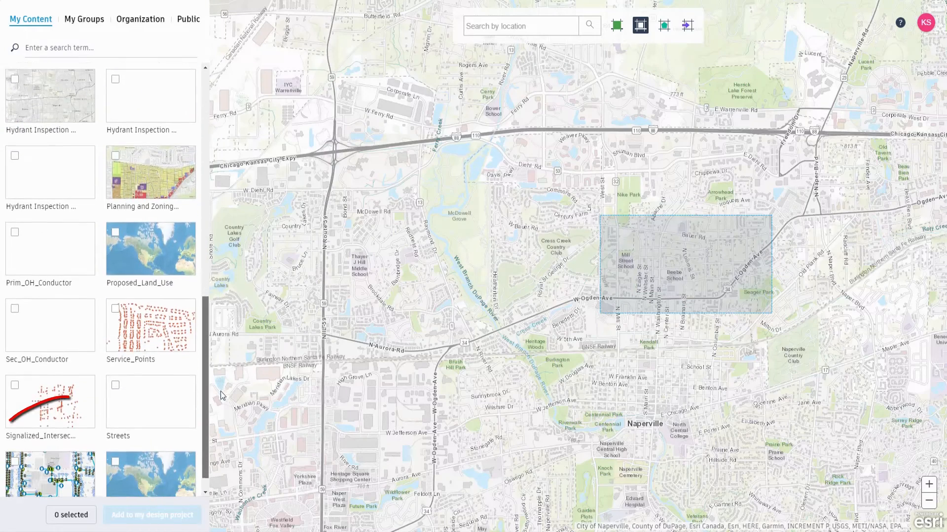
pyautogui.scroll(-3)
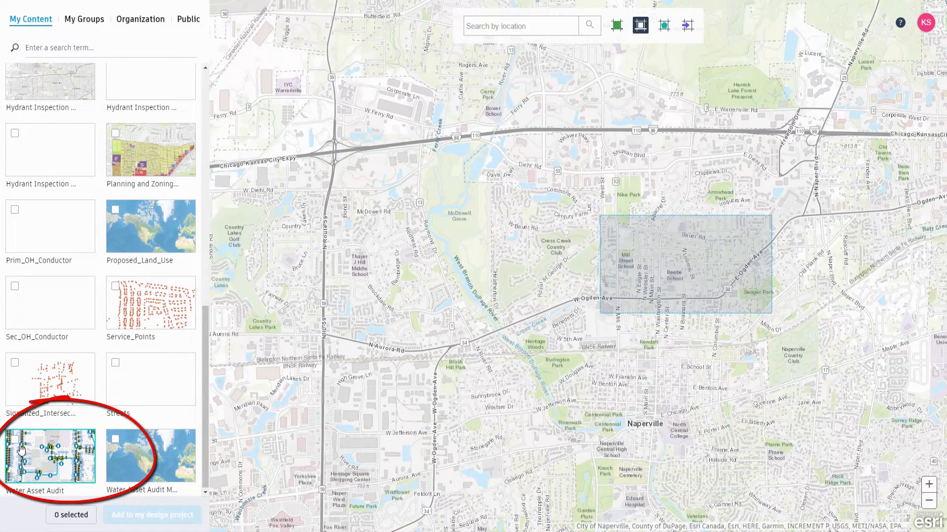
pyautogui.click(15, 440)
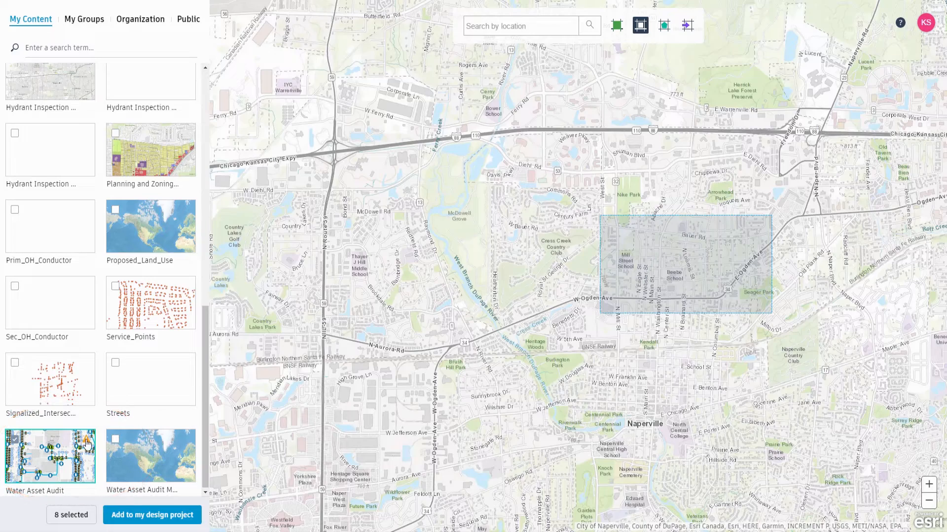
pyautogui.click(50, 456)
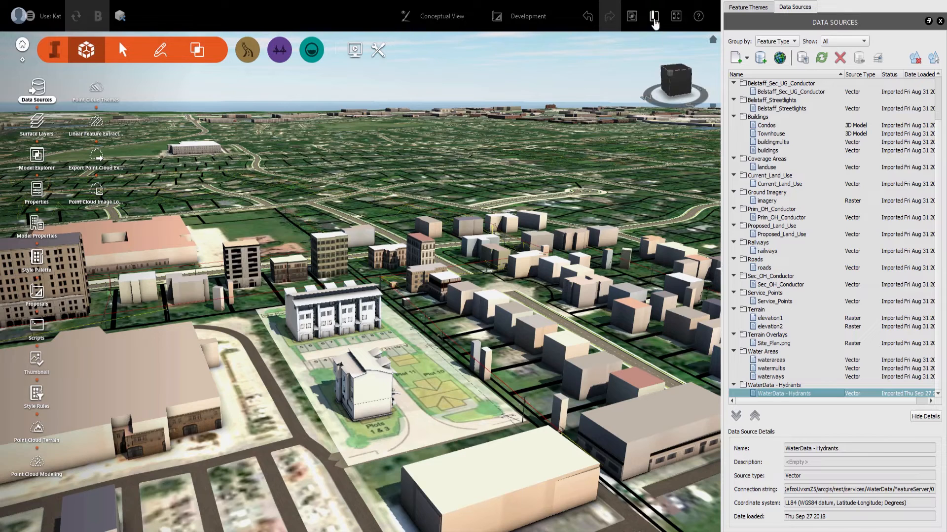
# Go to the Hydrant bookmark showing an imported fire hydrant beside the street
pyautogui.click(655, 15)
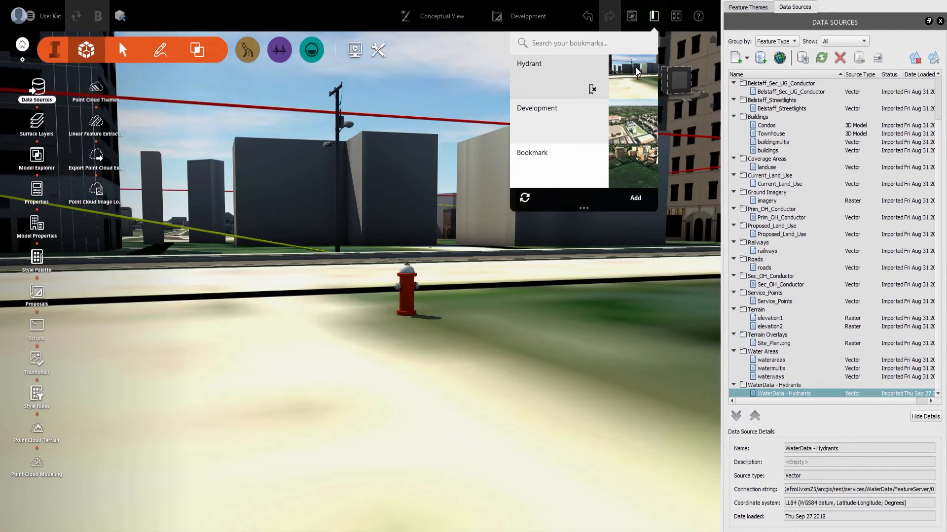